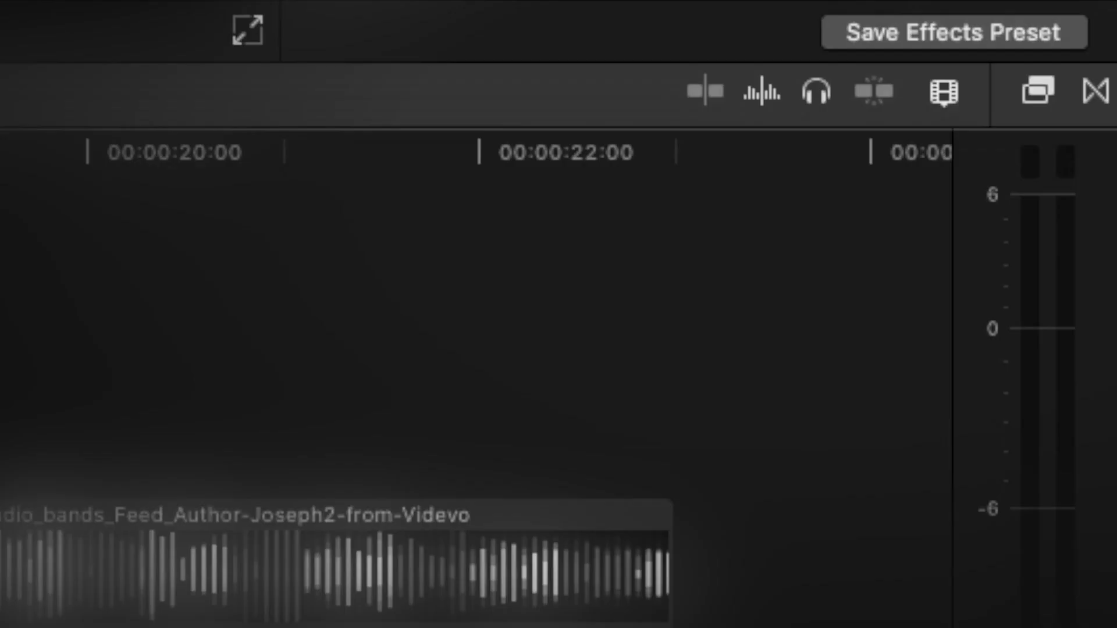
- Search 'eq' in the Effects browser and select the first narration clip in the timeline
click(943, 93)
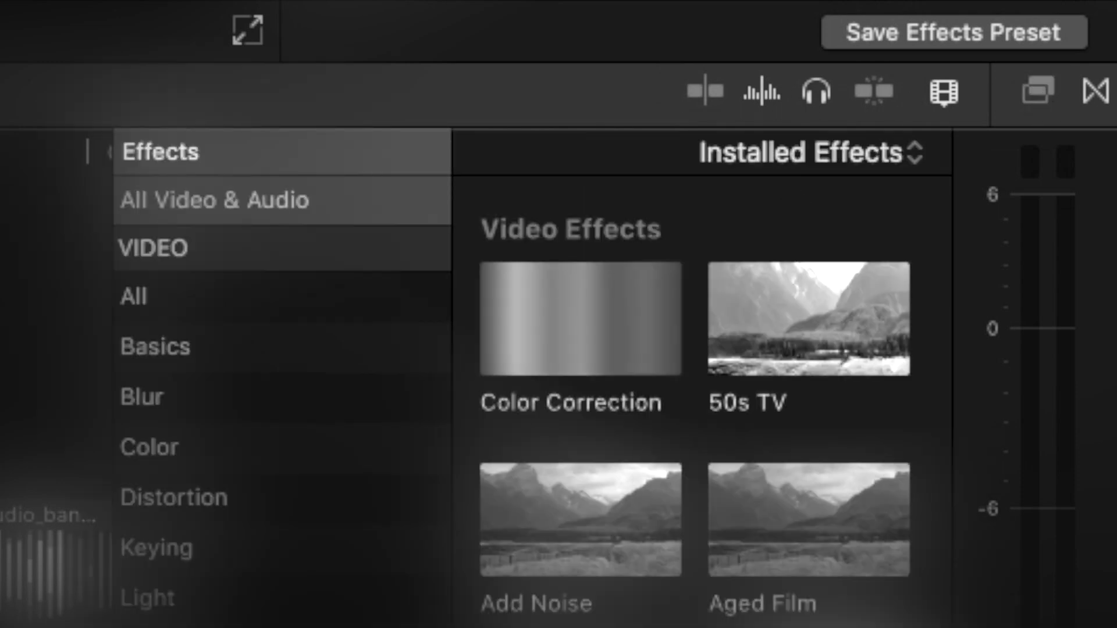
text(eq)
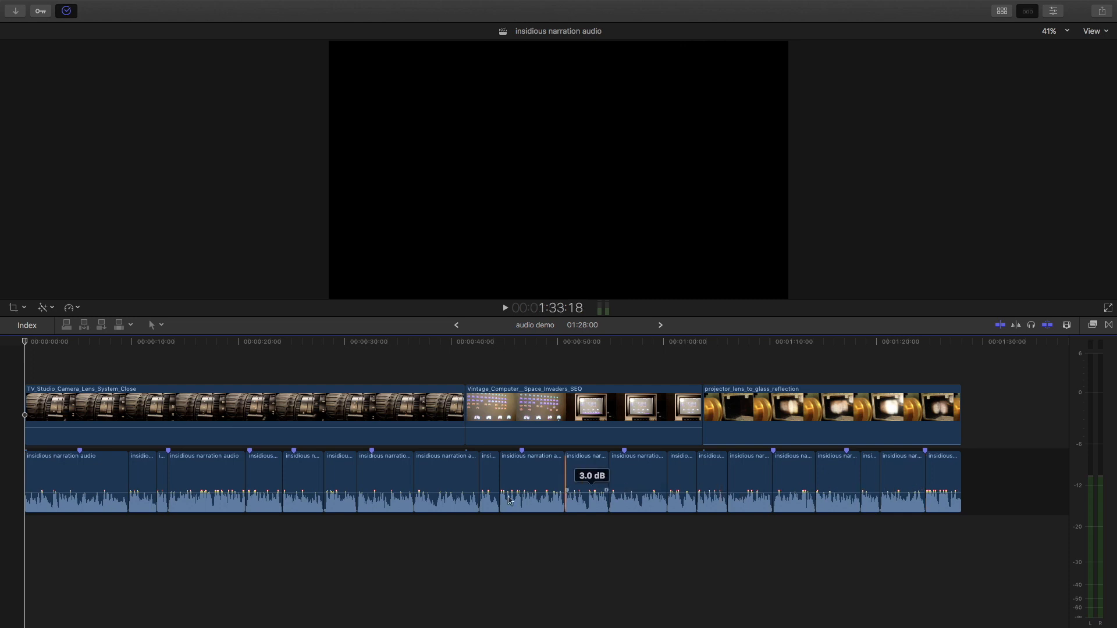
click(97, 491)
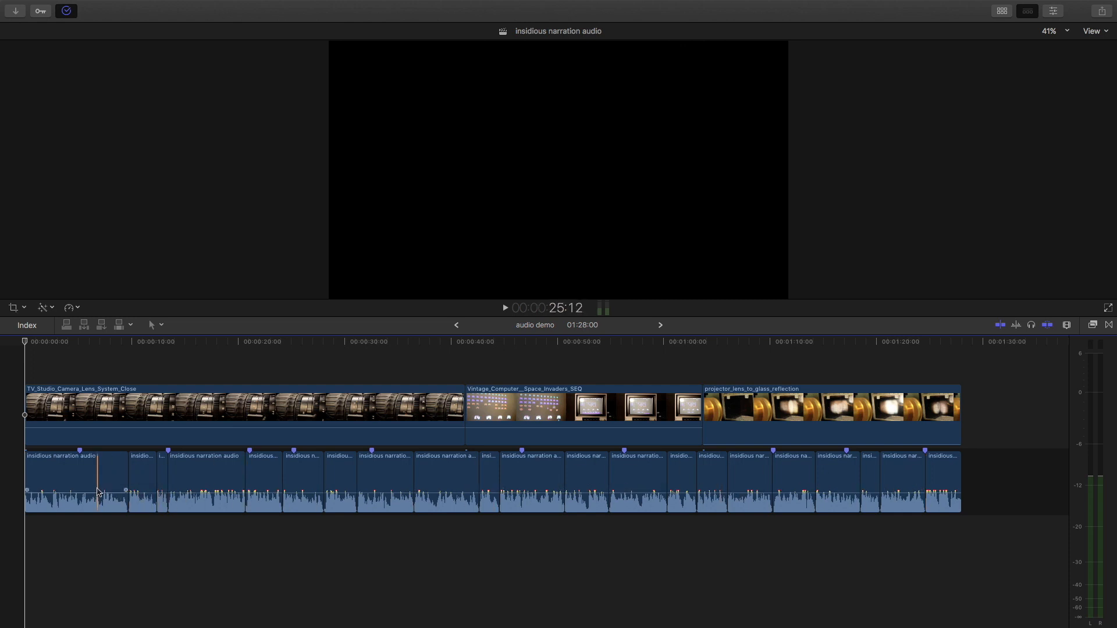
click(175, 488)
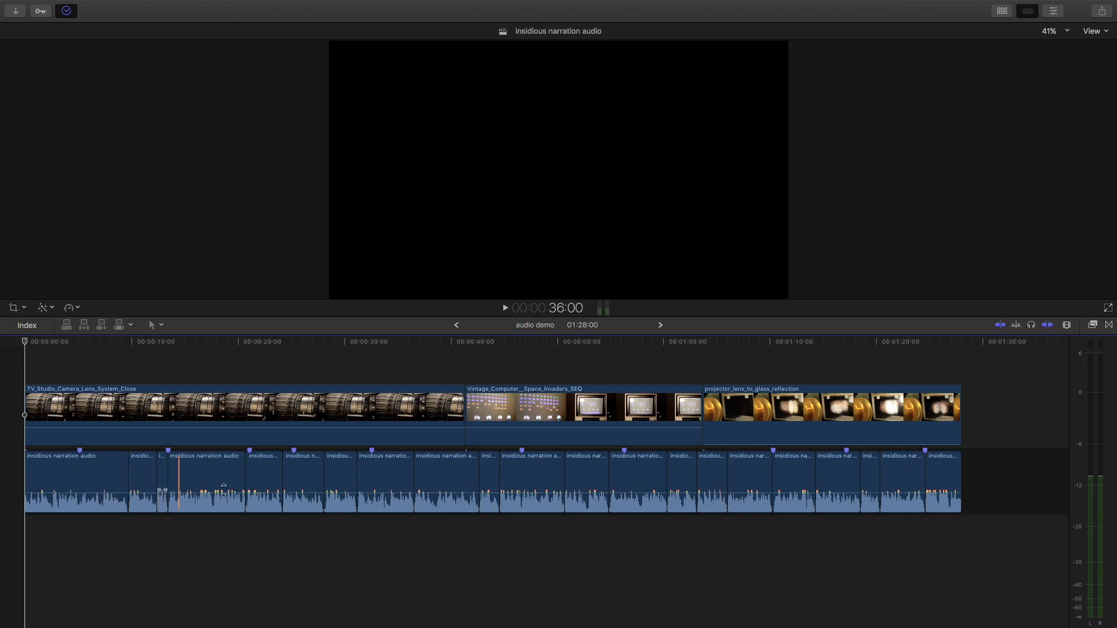
click(816, 491)
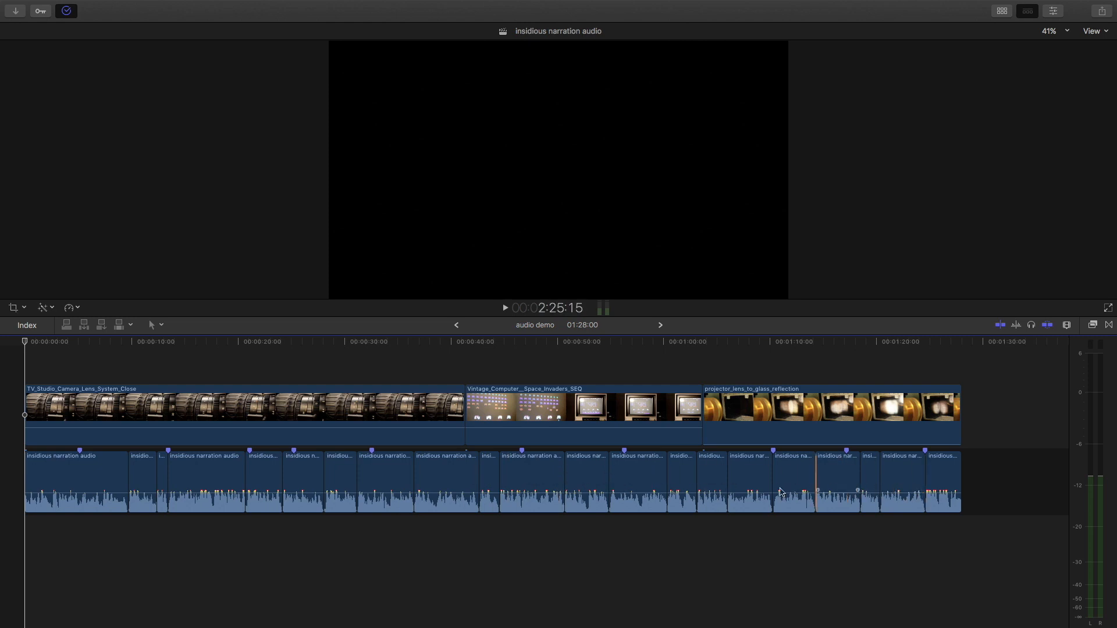
click(80, 477)
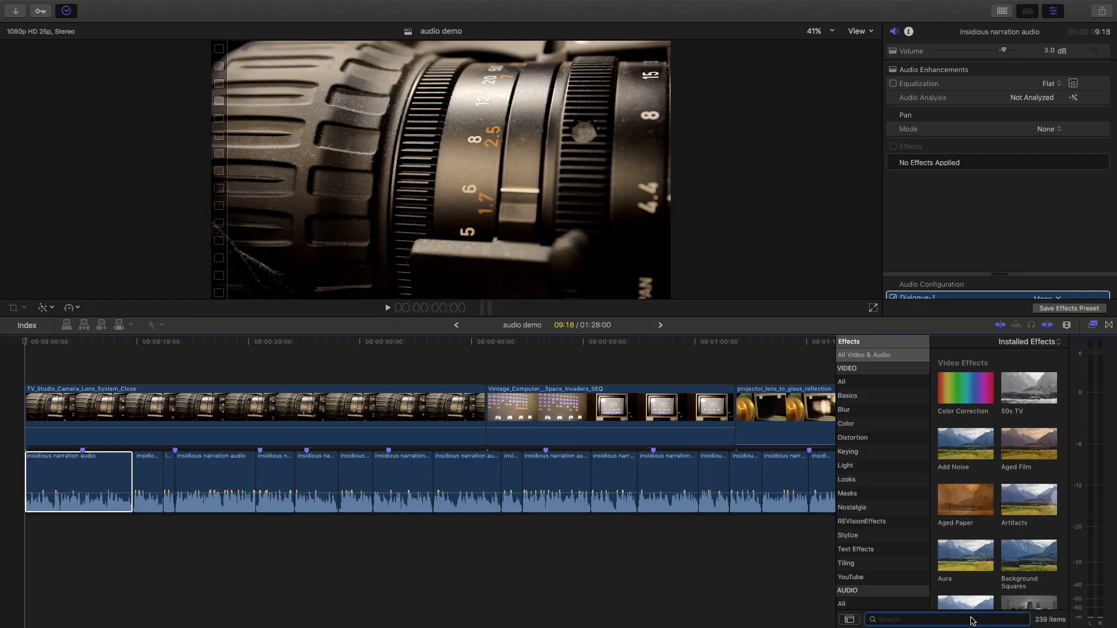
- Apply AUGraphicEQ to the narration clip and bring up its equaliser controls
text(eq)
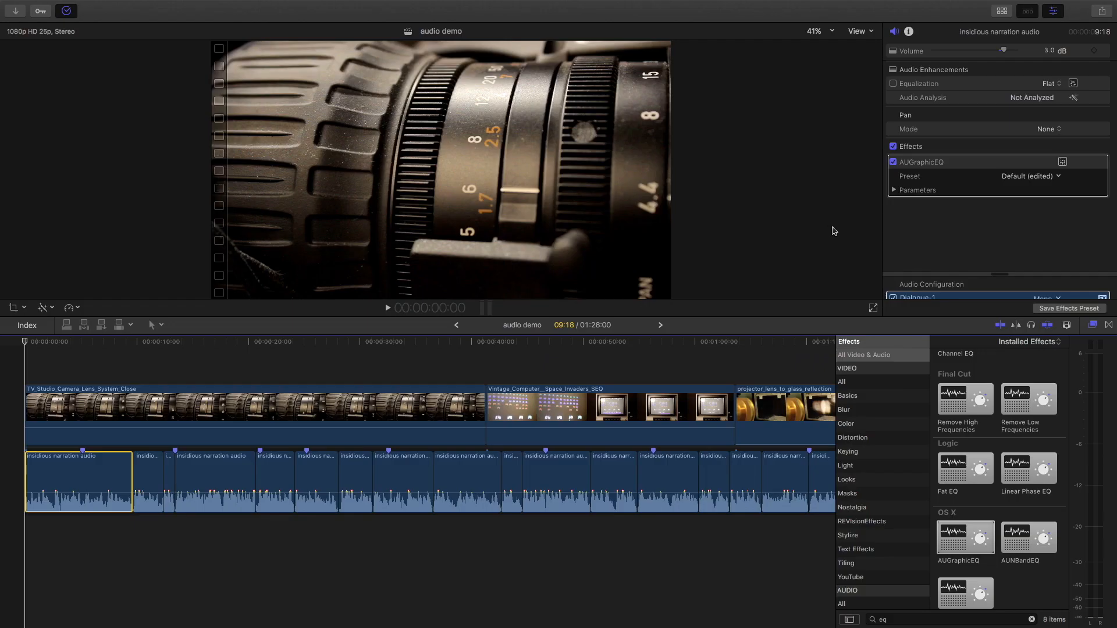
click(1071, 162)
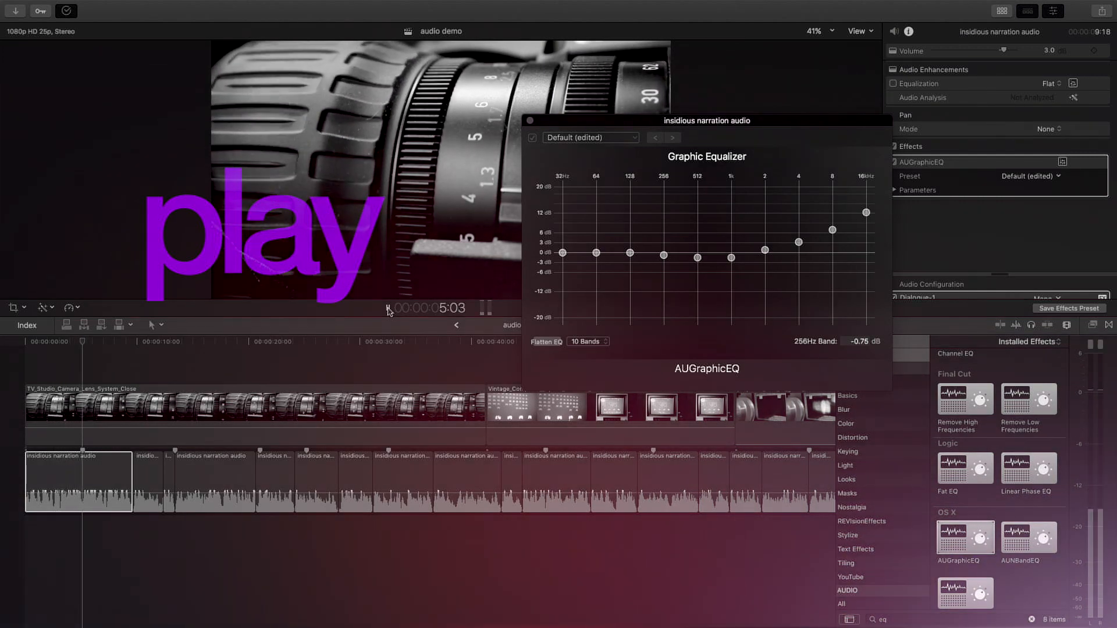
- Play the narration to audition the EQ and lower the 128Hz band
key(space)
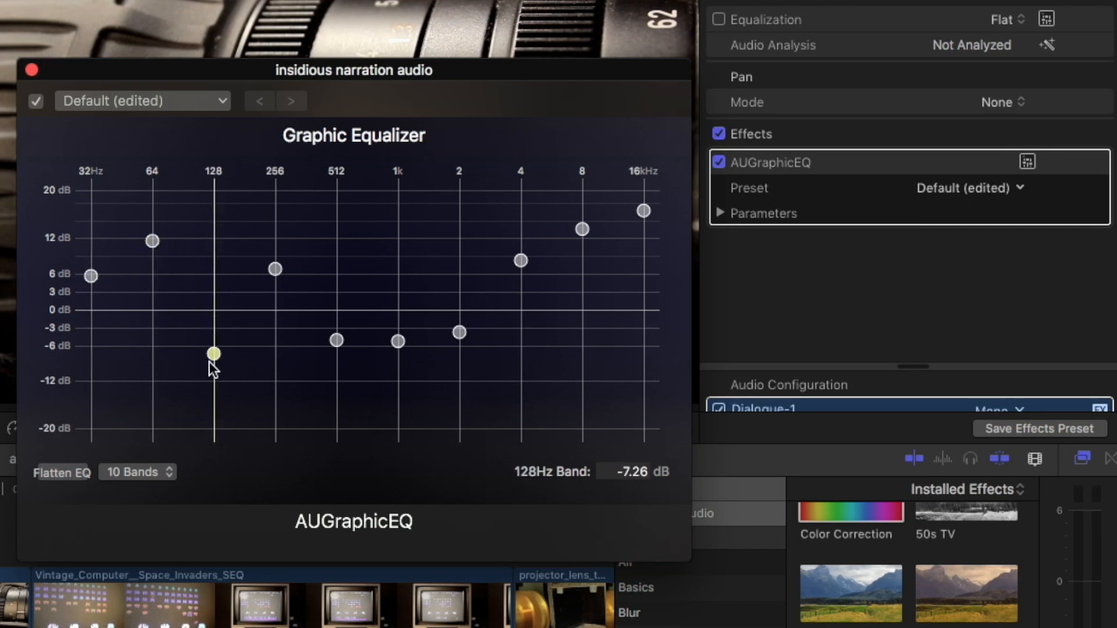
click(197, 10)
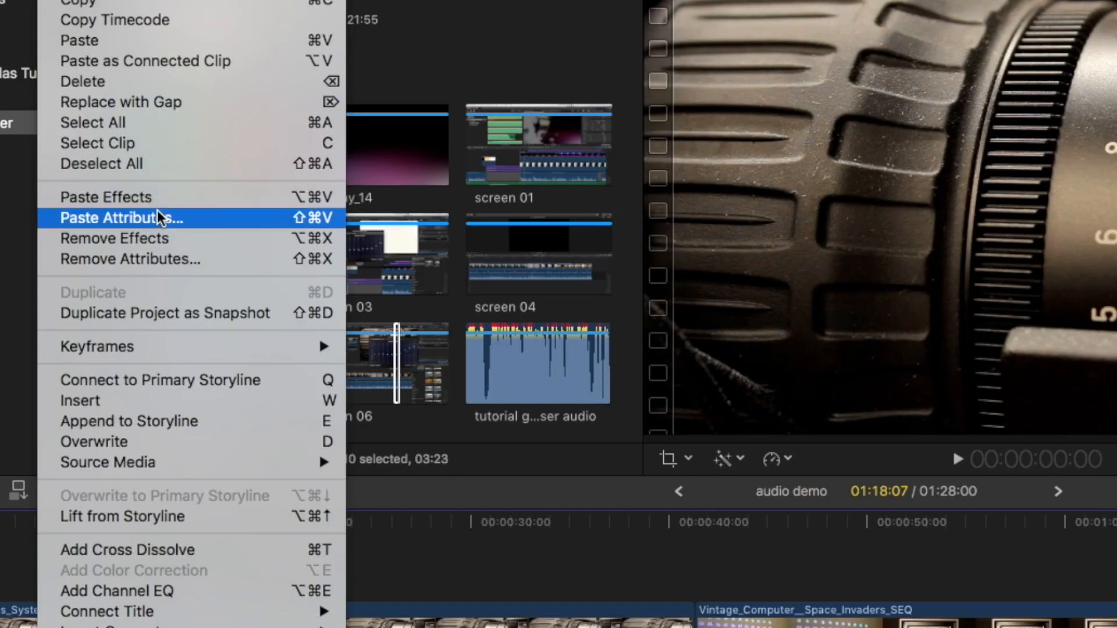
- Paste the AUGraphicEQ effect and volume attributes onto all 20 narration clips
click(120, 218)
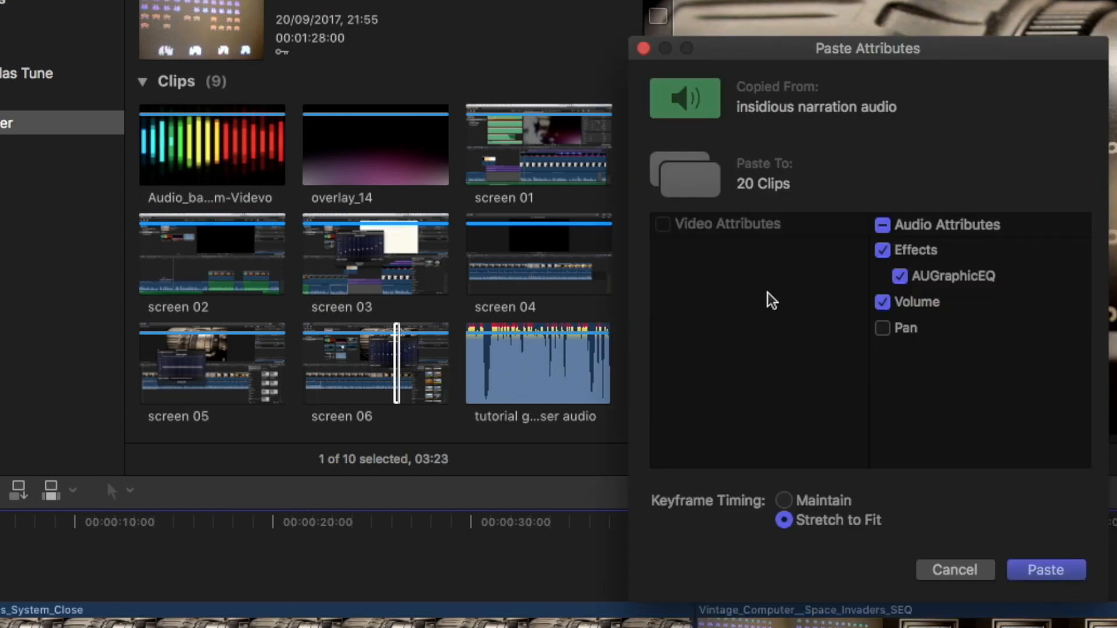
click(1045, 570)
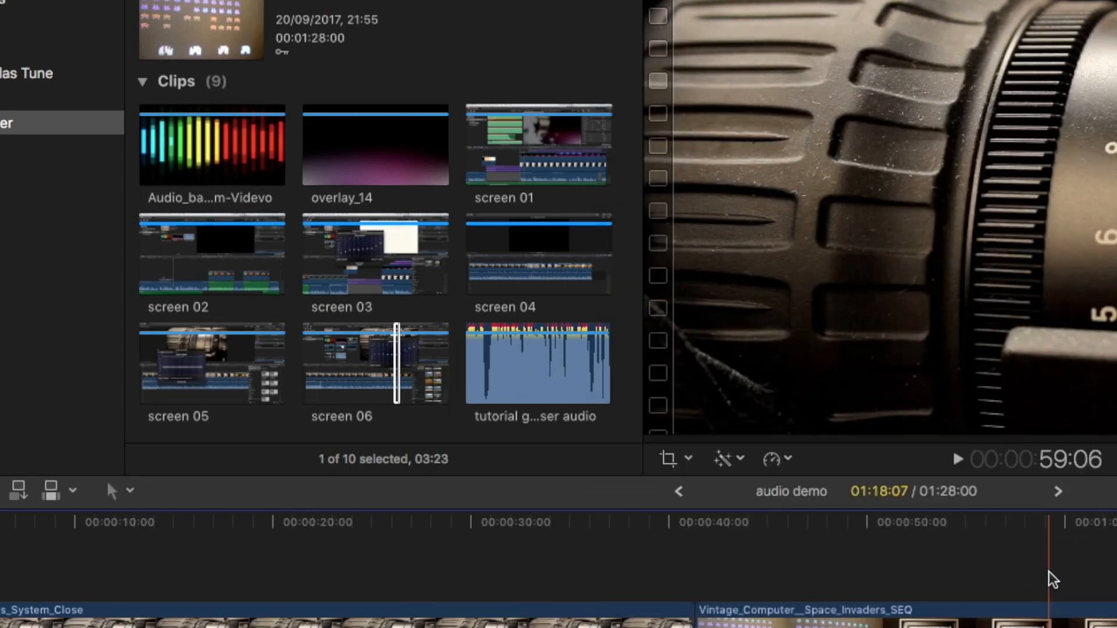